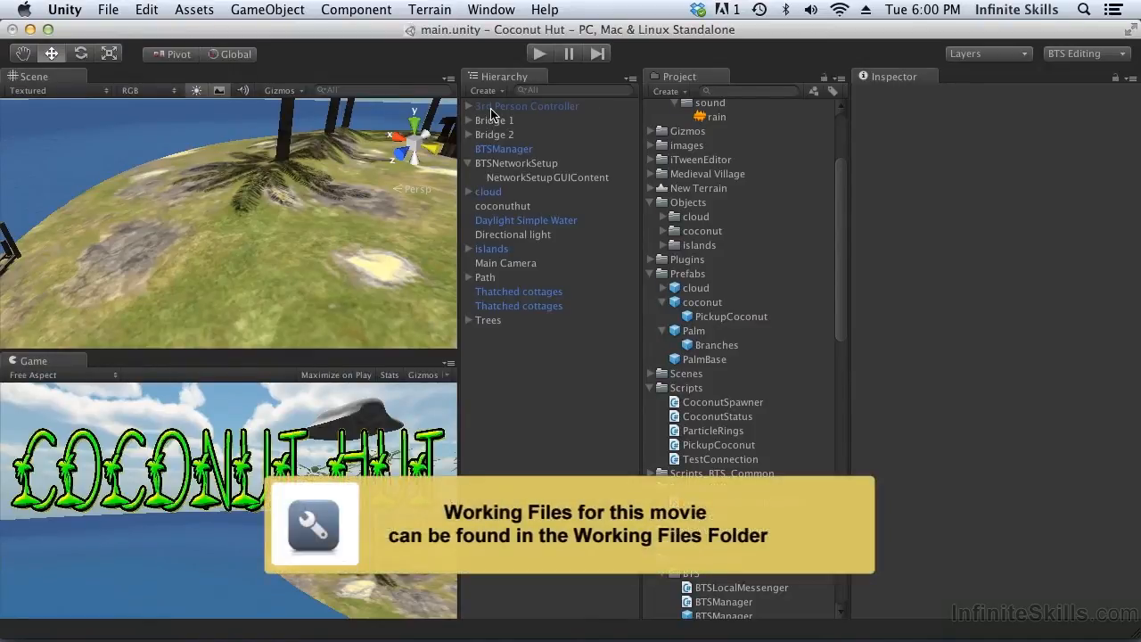
- Select the 3rd Person Controller prefab under Standard Assets > Character Controllers to show its components
{"action": "left_click", "coordinate": [526, 105]}
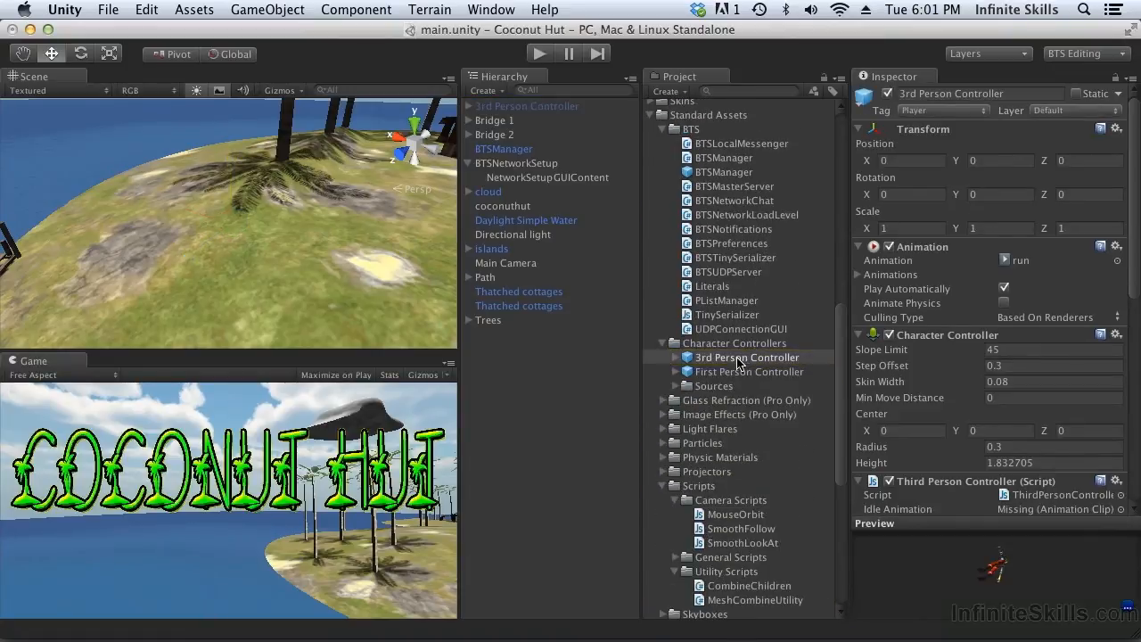
- Expand Sources > PrototypeCharacter, view Constructor, then open Constructor NoHat in Cheetah3D
{"action": "left_click", "coordinate": [747, 357]}
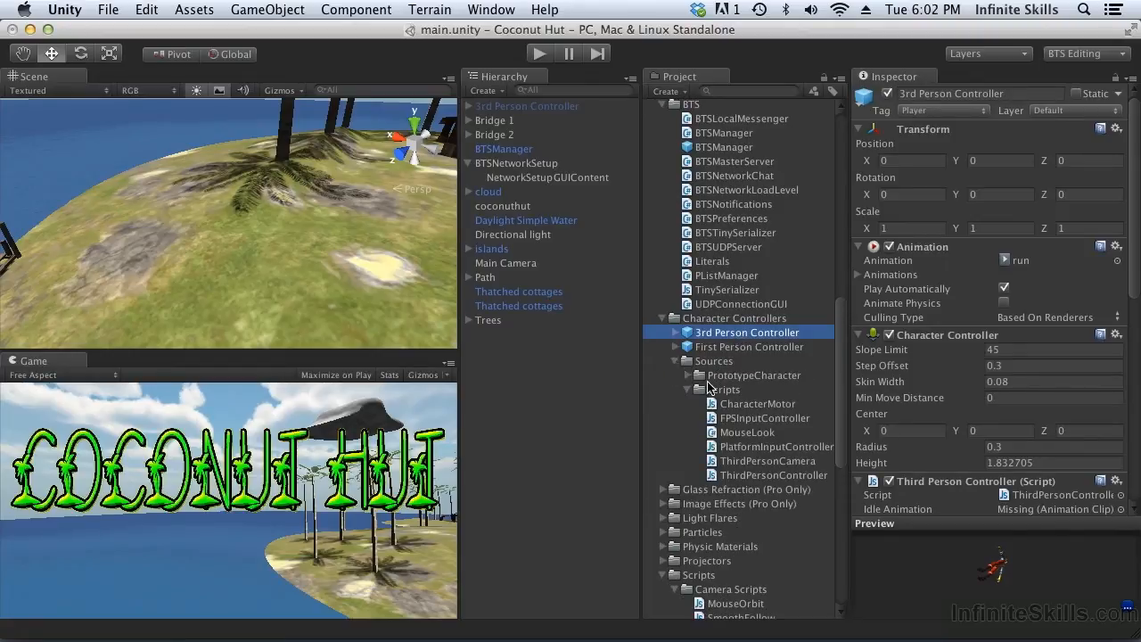
{"action": "left_click", "coordinate": [749, 388]}
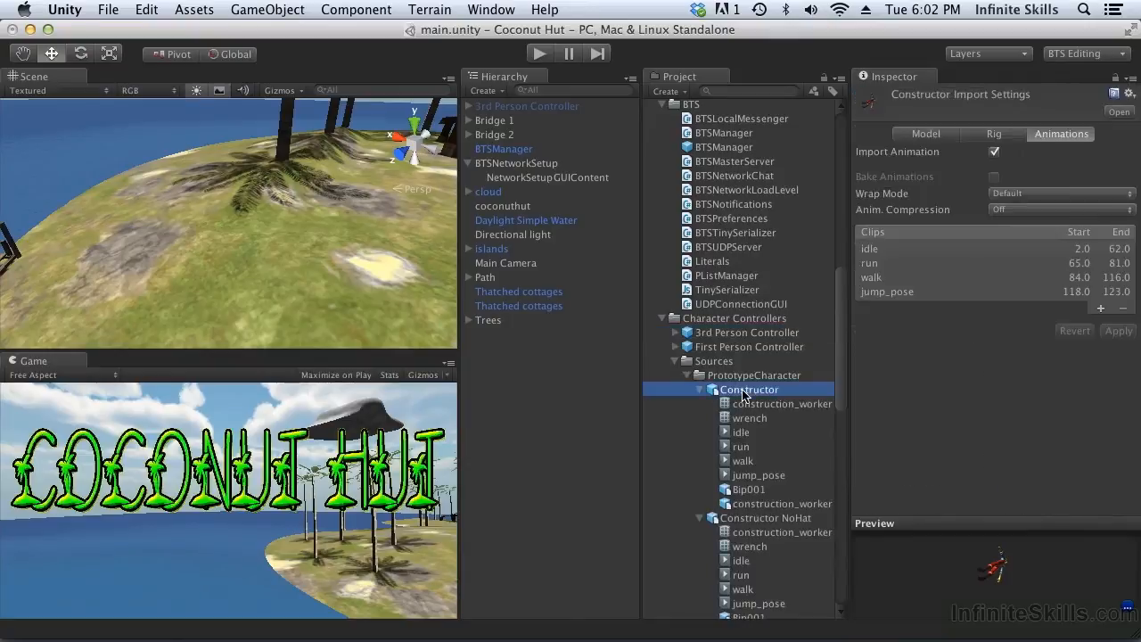
{"action": "mouse_move", "coordinate": [763, 520]}
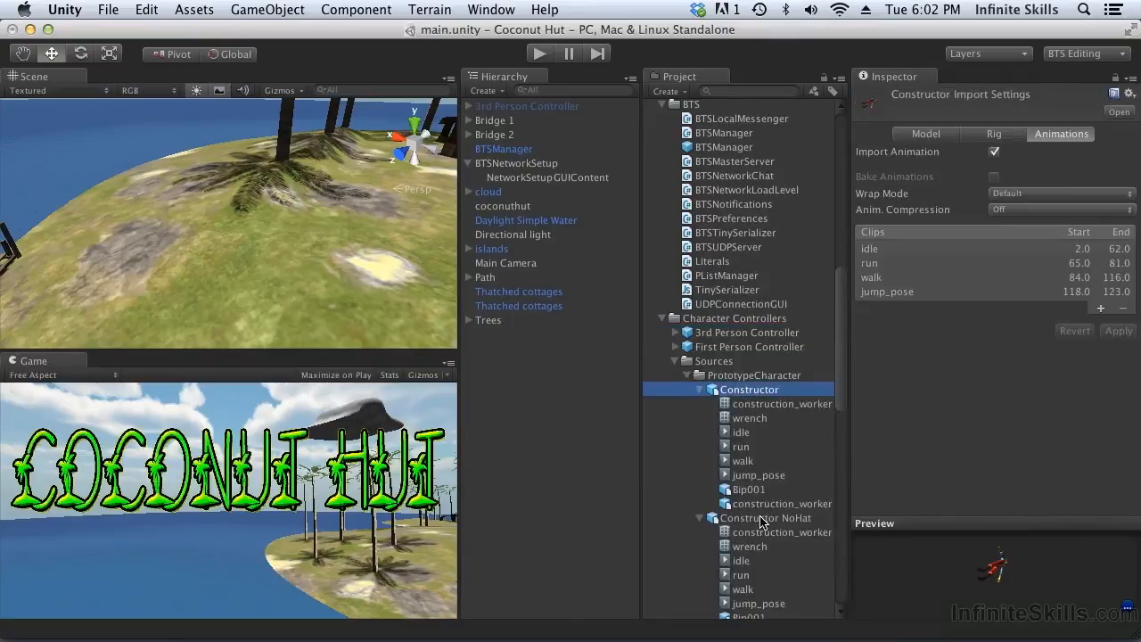
{"action": "left_click", "coordinate": [765, 517]}
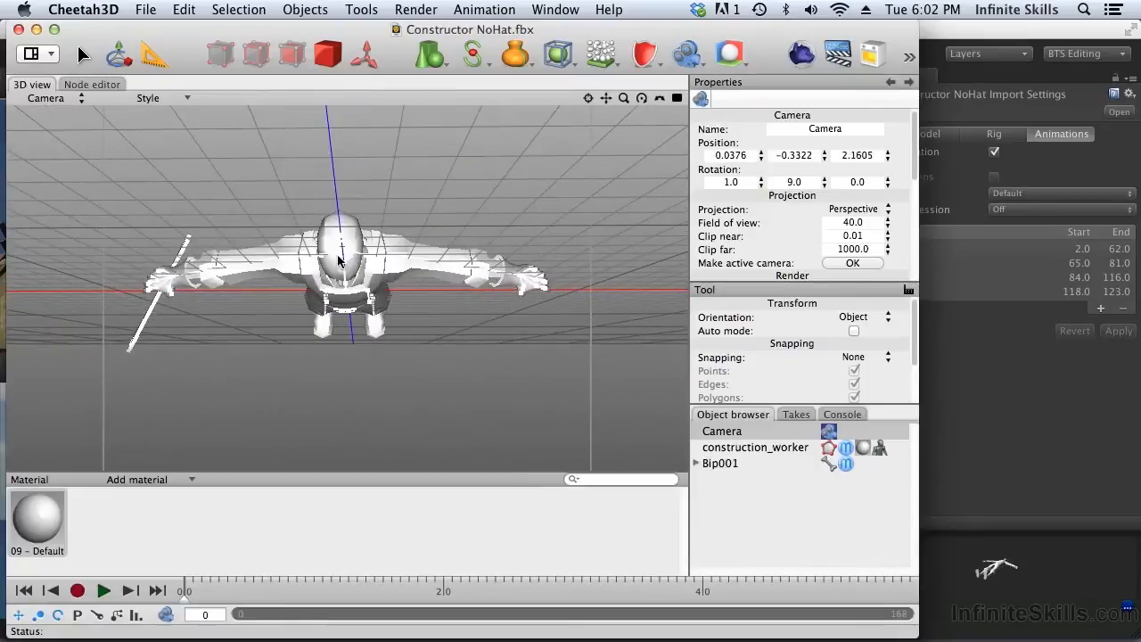
{"action": "mouse_move", "coordinate": [343, 230]}
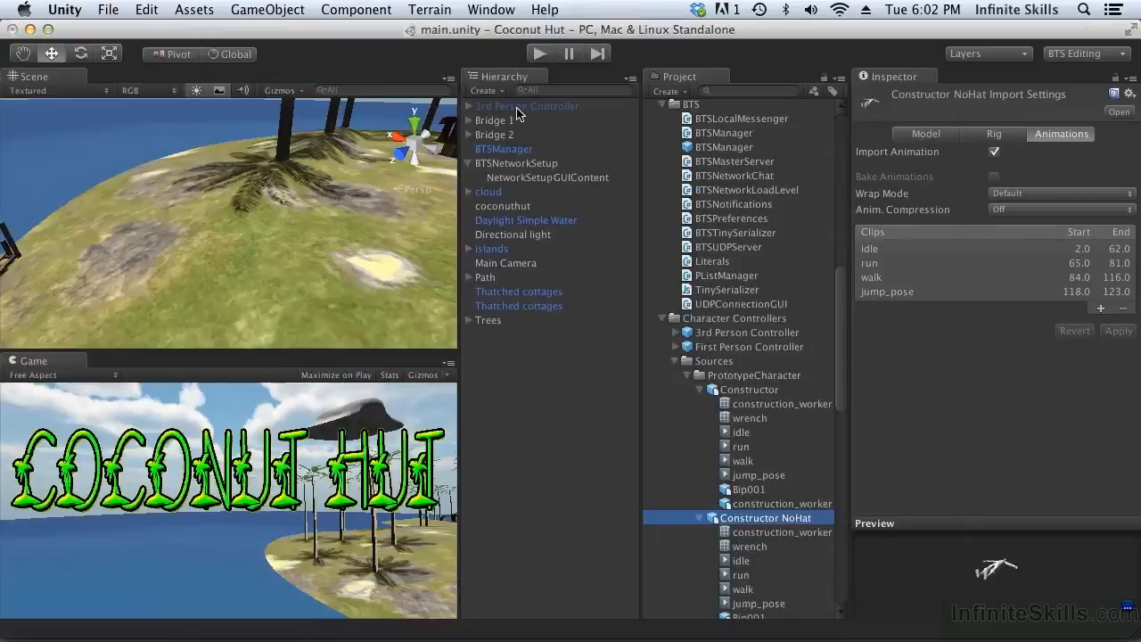
- Rename the scene's 3rd Person Controller to '3rd Person Controller NoHat' and check its child objects
{"action": "left_click", "coordinate": [526, 105]}
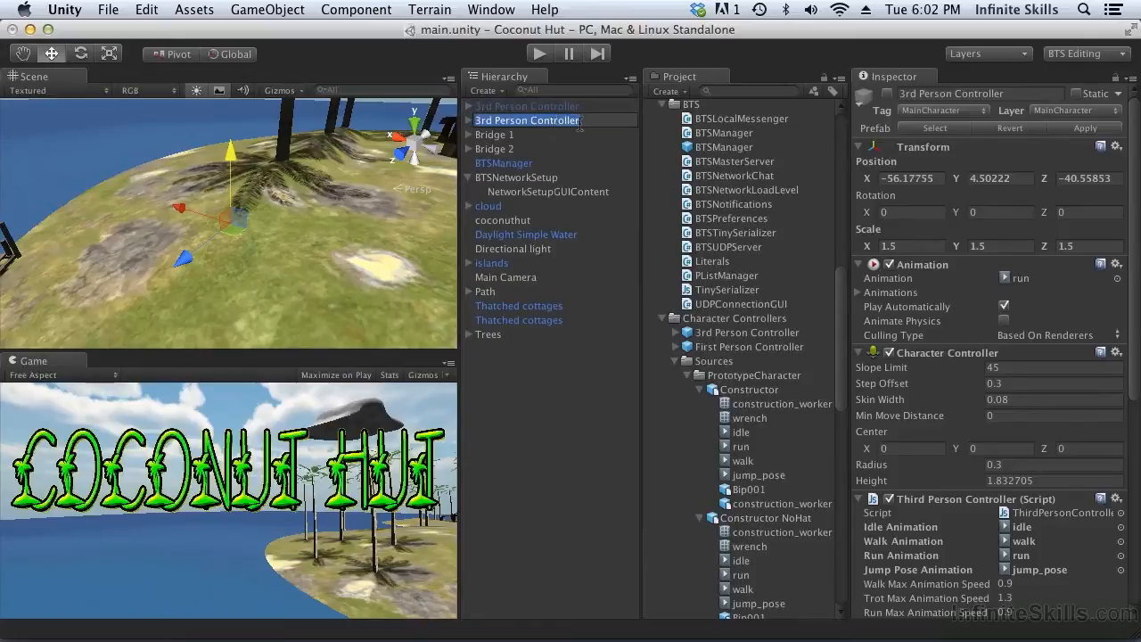
{"action": "type", "text": "NoHat"}
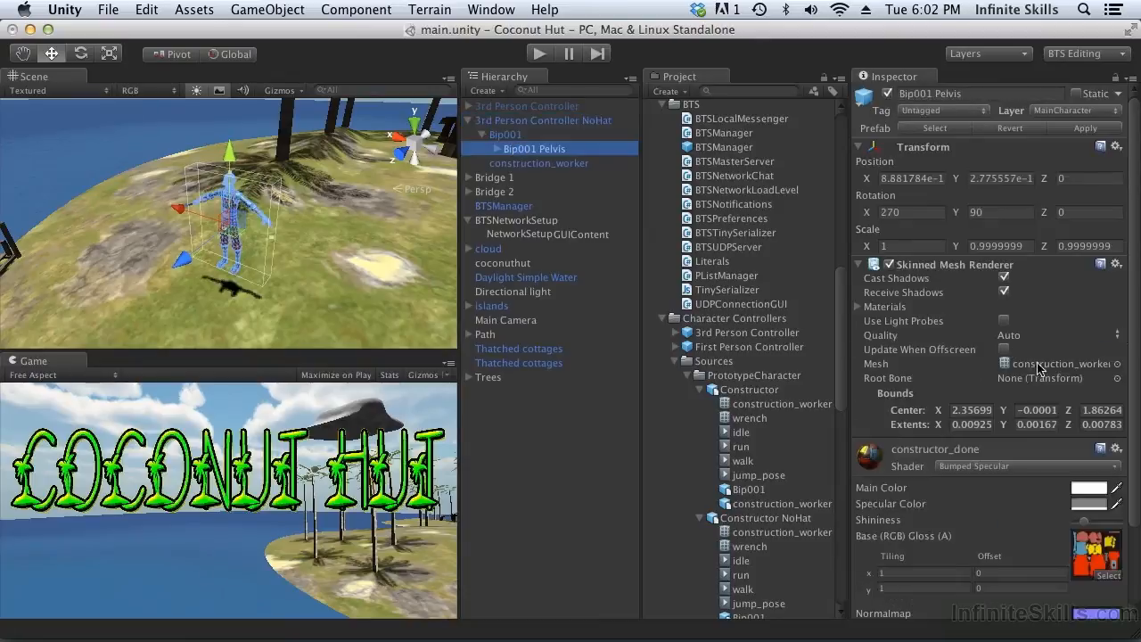
{"action": "scroll", "scroll_direction": "down", "scroll_amount": 3}
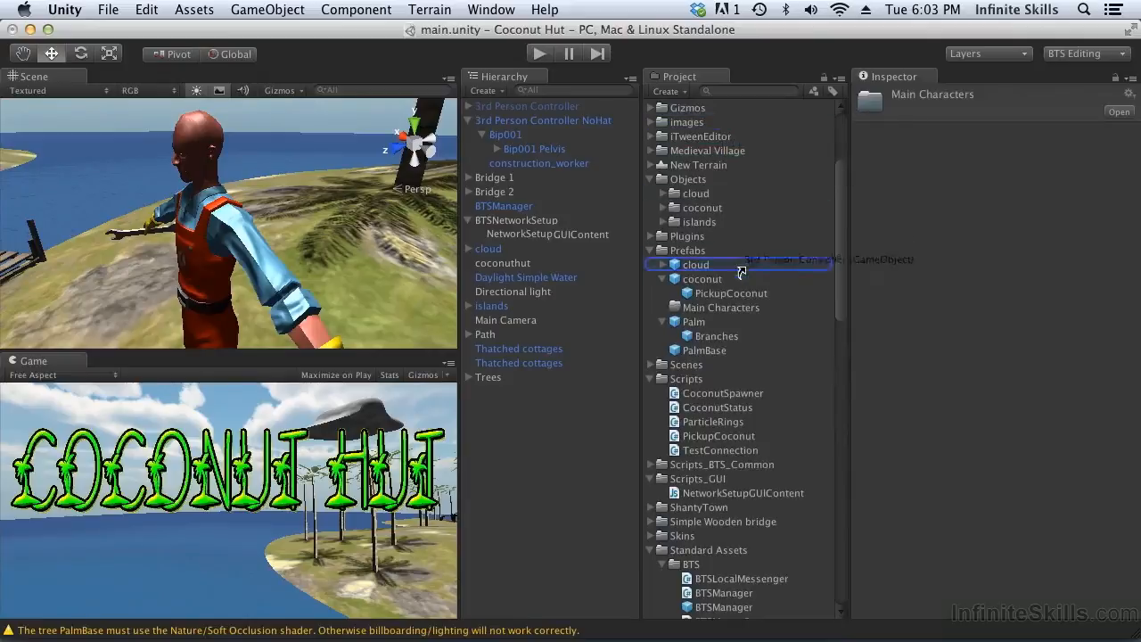
- Save 3rd Person Controller and 3rd Person Controller NoHat as prefabs in Main Characters and remove them from the scene
{"action": "left_click", "coordinate": [745, 321]}
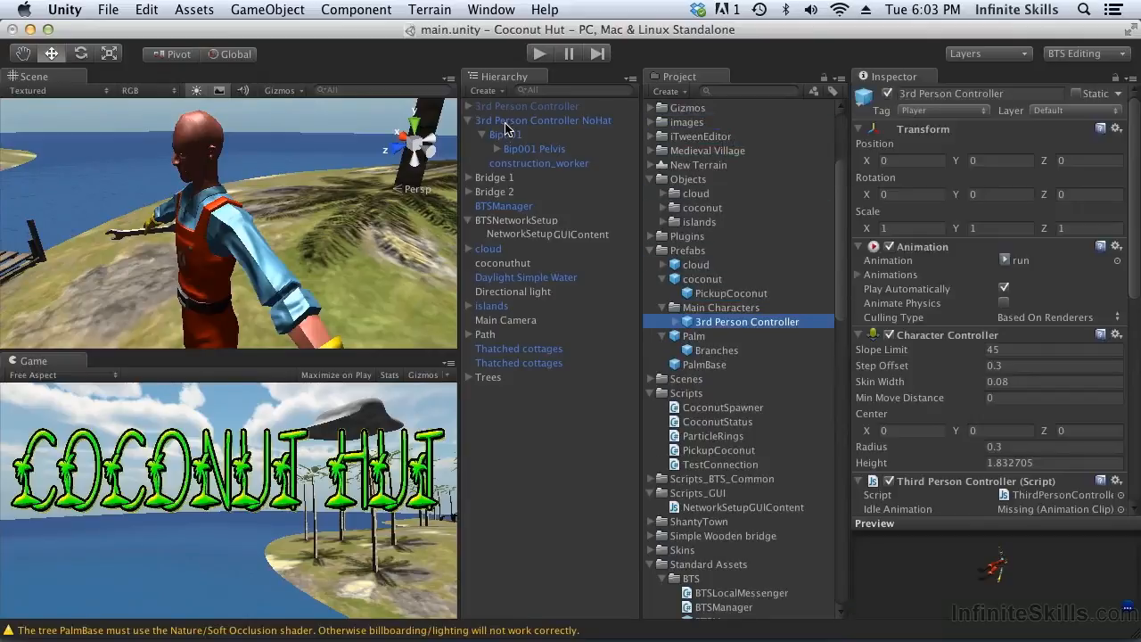
{"action": "left_click", "coordinate": [542, 119]}
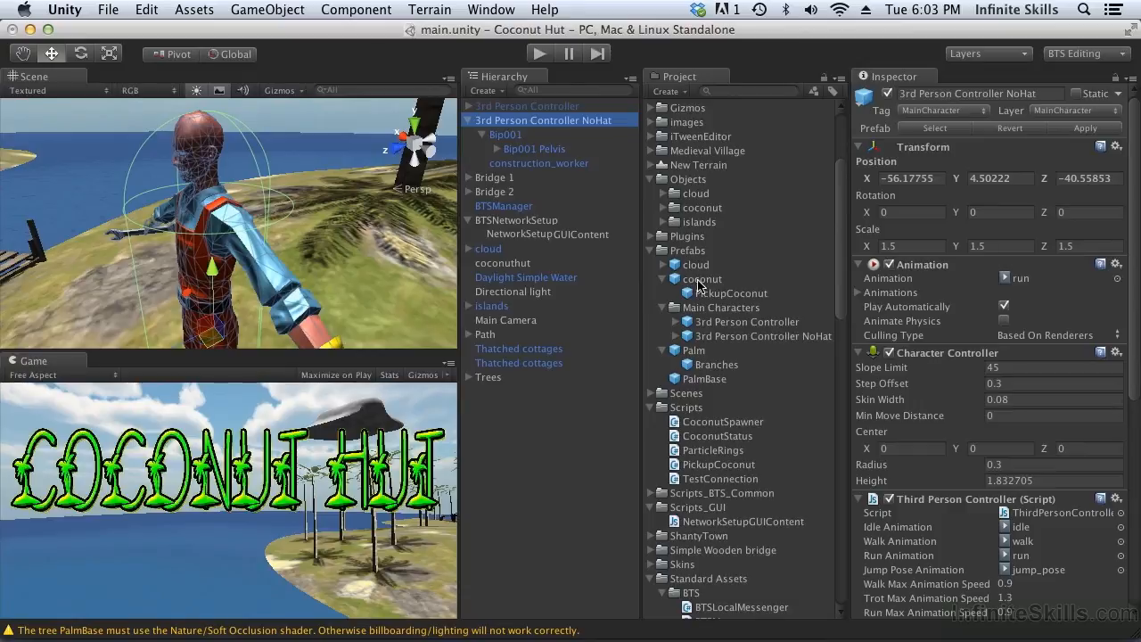
{"action": "left_click", "coordinate": [527, 107]}
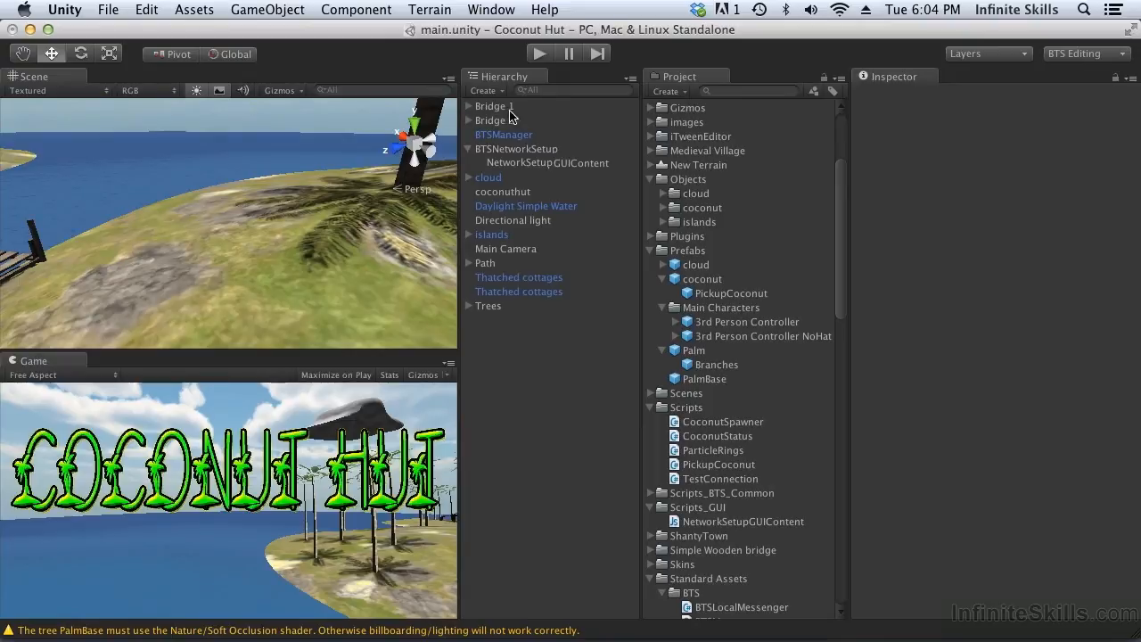
- Create empty objects SpawnPoints, Player 1 and Player 2, and parent the players under SpawnPoints
{"action": "left_click", "coordinate": [268, 11]}
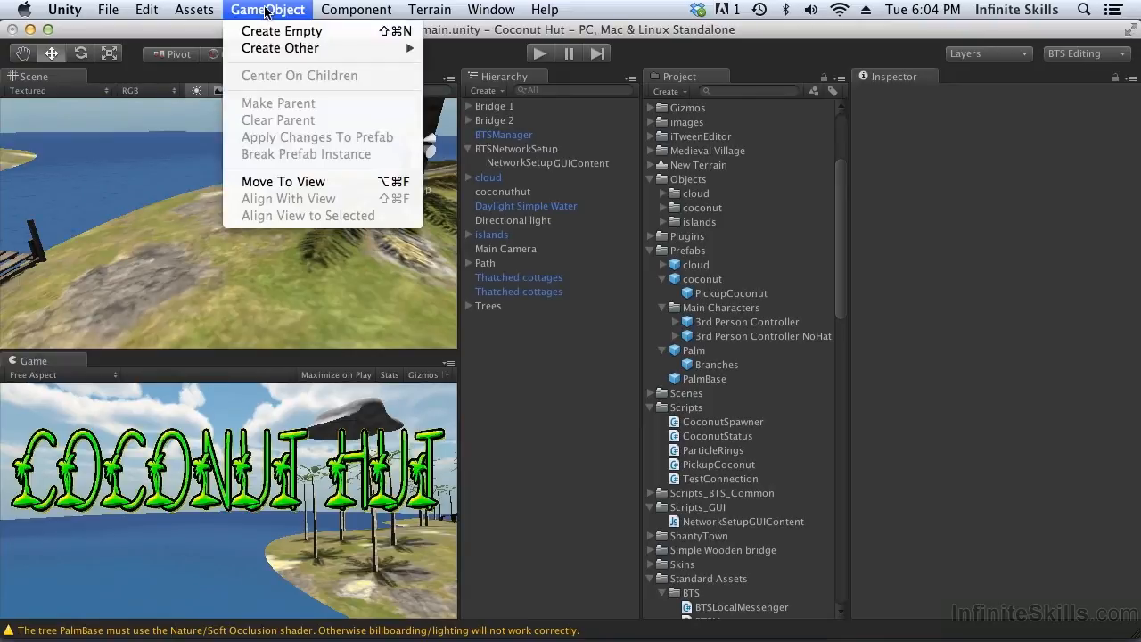
{"action": "left_click", "coordinate": [282, 31]}
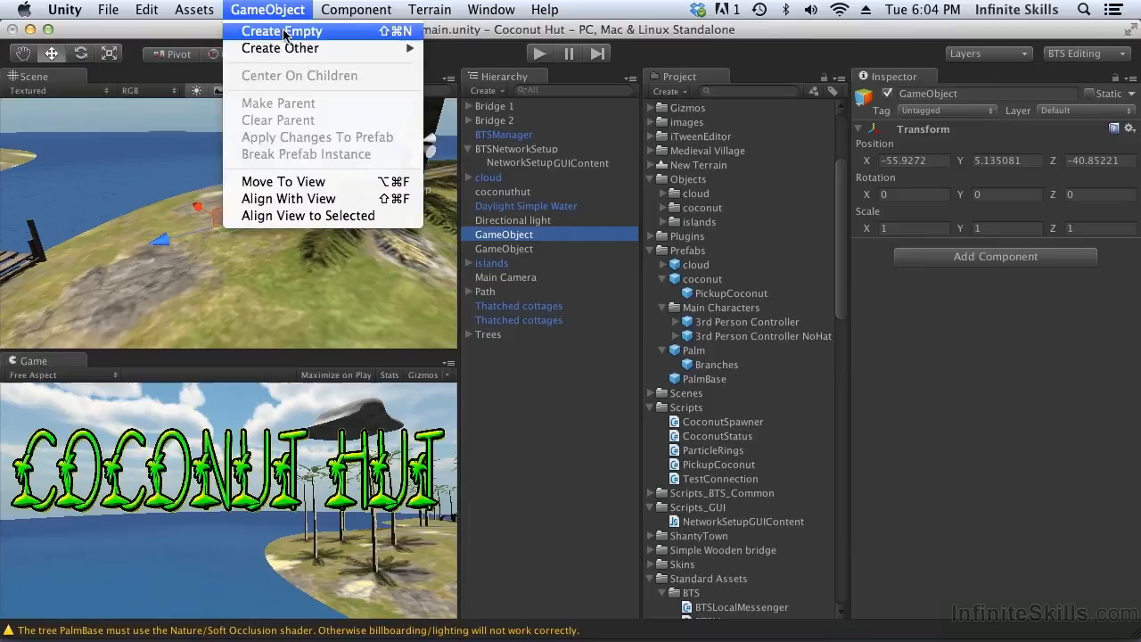
{"action": "left_click", "coordinate": [282, 30]}
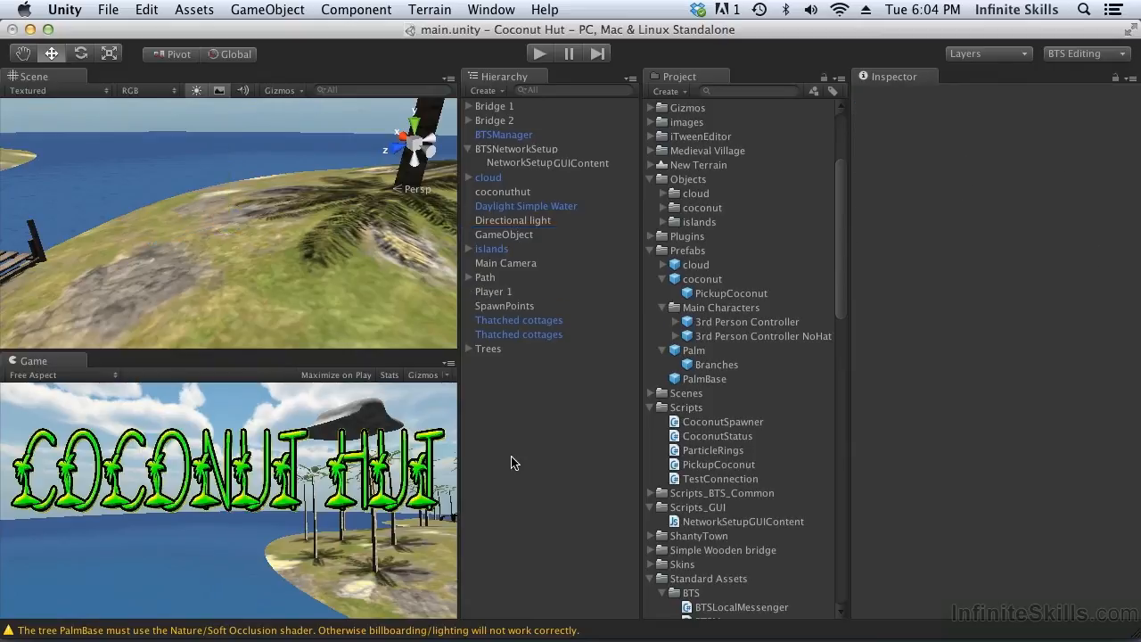
{"action": "left_click", "coordinate": [503, 233]}
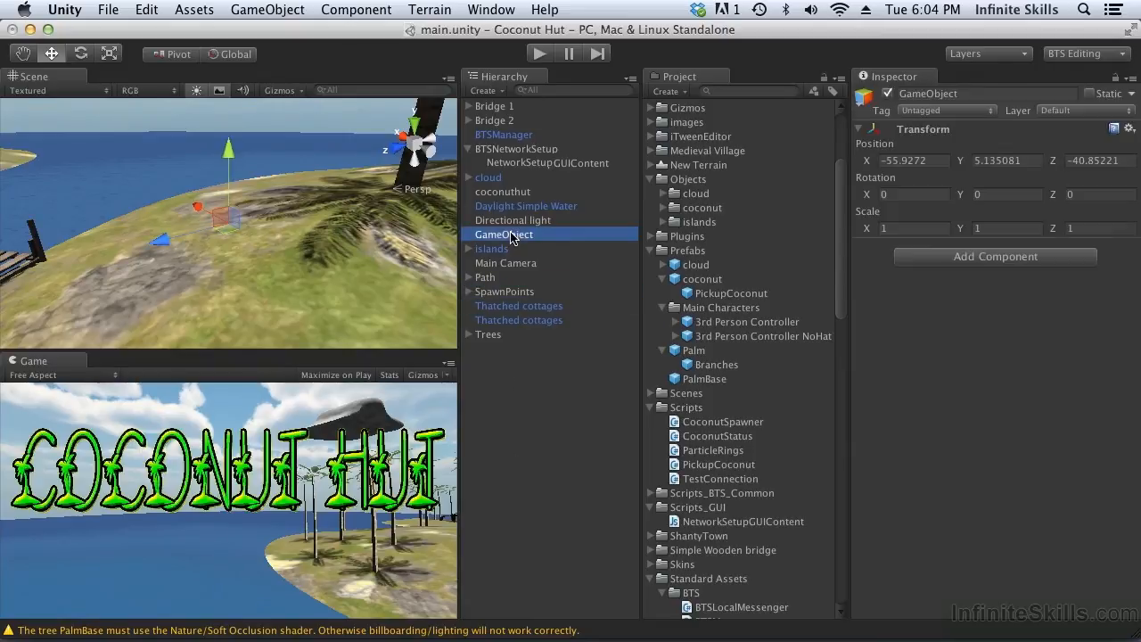
{"action": "type", "text": "Player 2"}
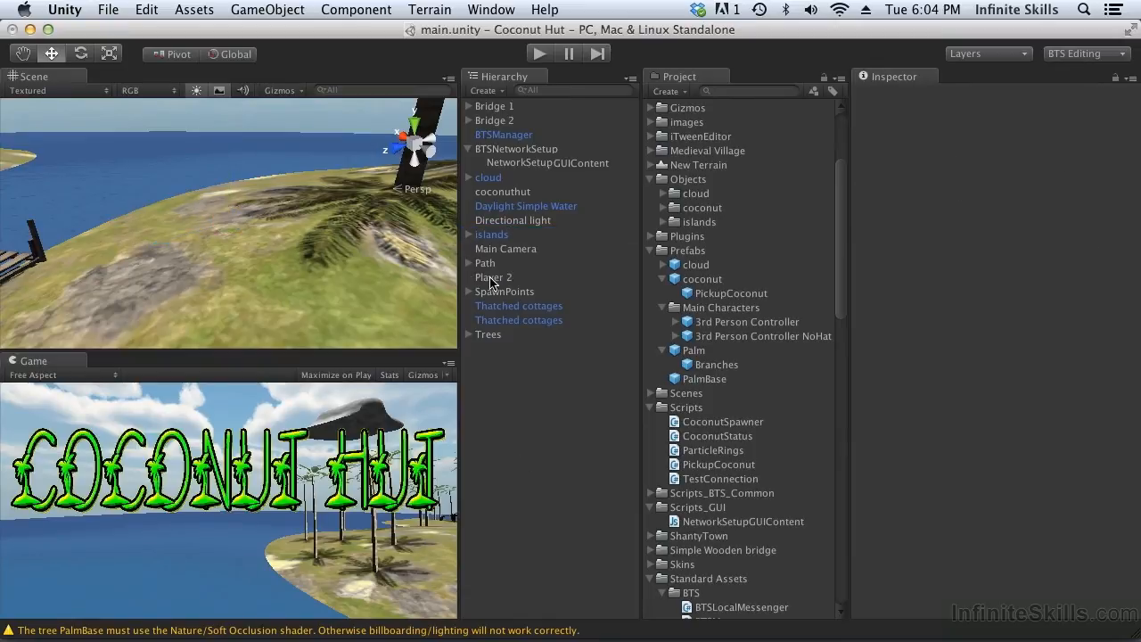
{"action": "left_click", "coordinate": [506, 293]}
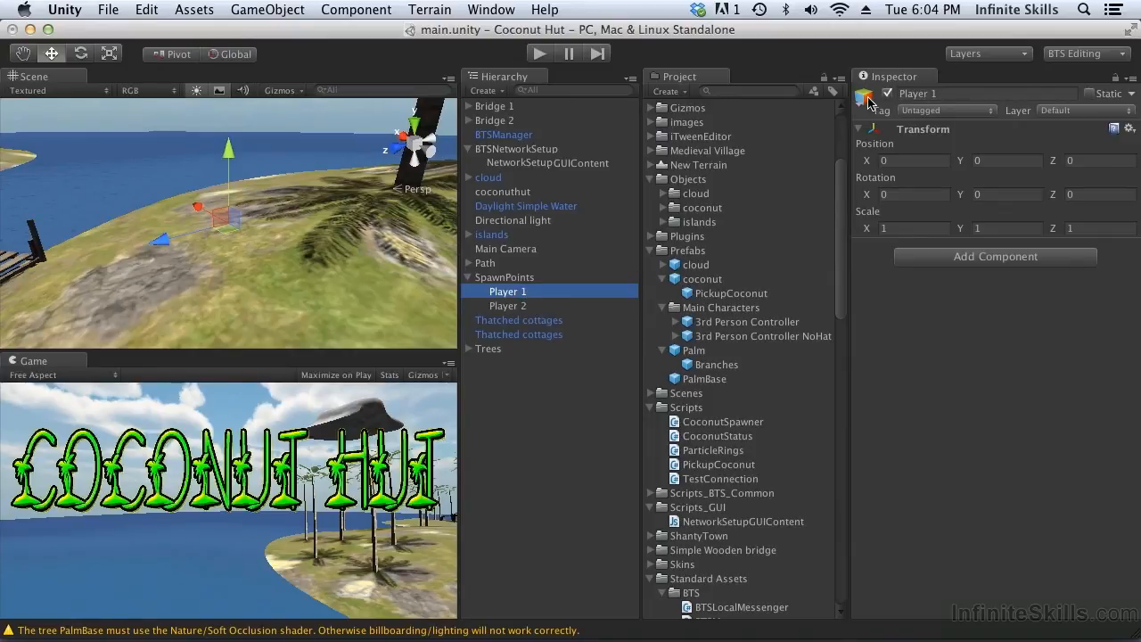
{"action": "left_click", "coordinate": [862, 97]}
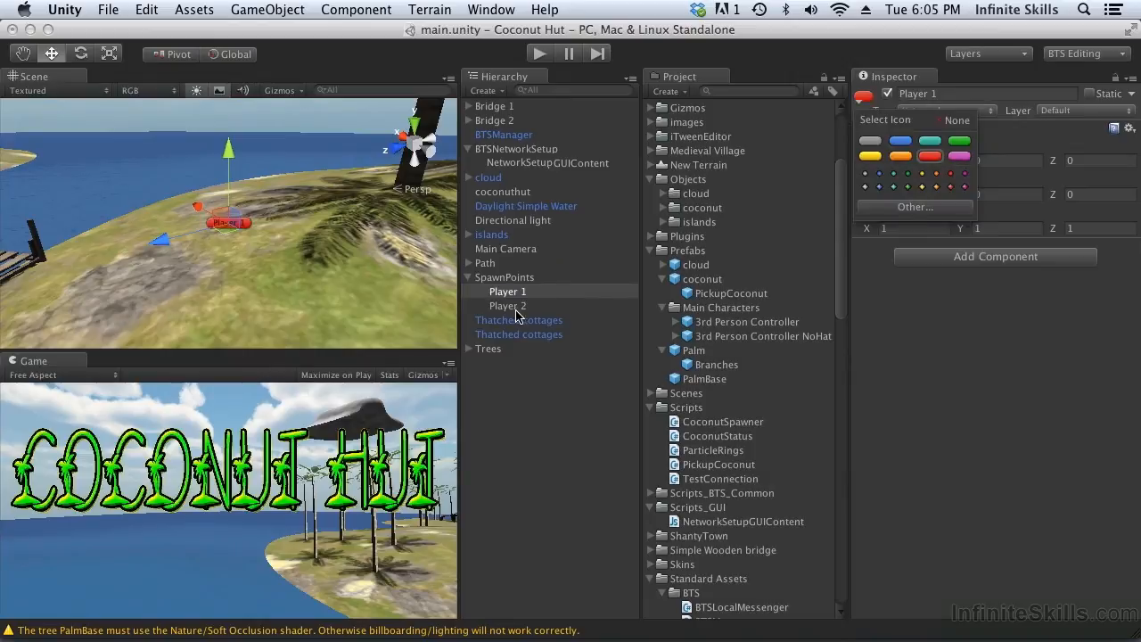
- Give Player 2 a red label icon, then raise Player 1 and reposition it on the main island
{"action": "left_click", "coordinate": [507, 305]}
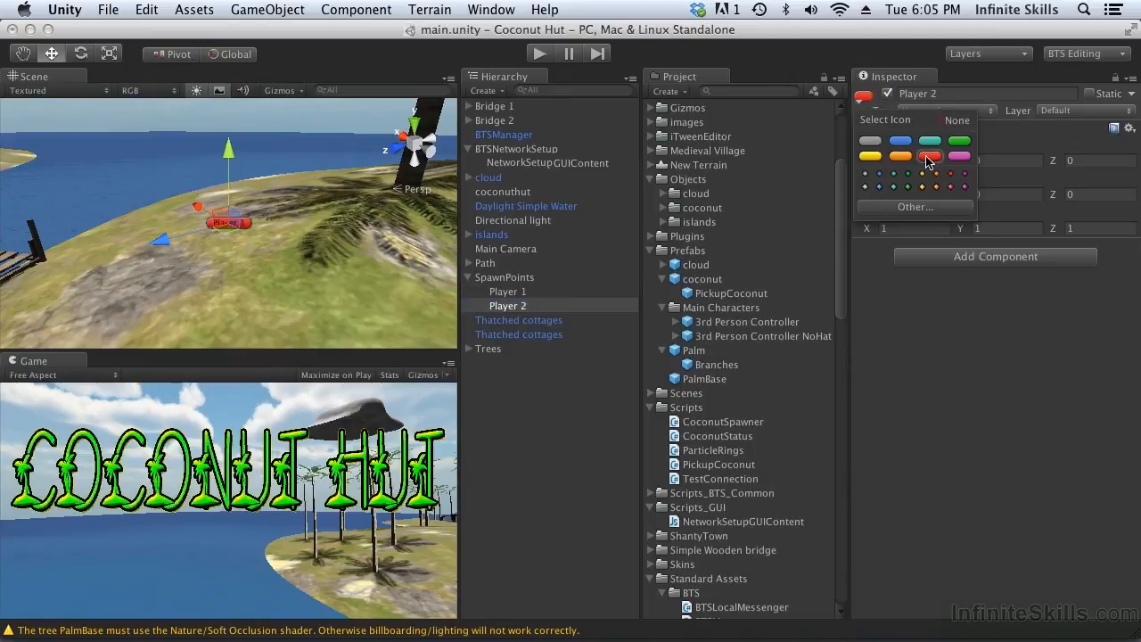
{"action": "left_click", "coordinate": [506, 293]}
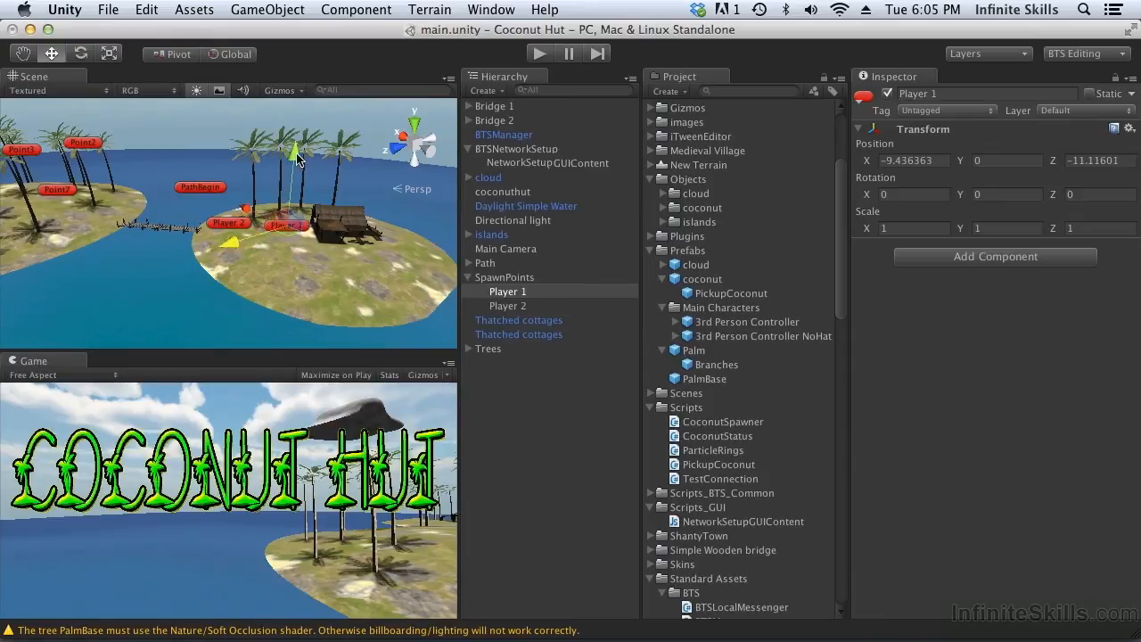
{"action": "left_click_drag", "start_coordinate": [296, 143], "coordinate": [296, 125]}
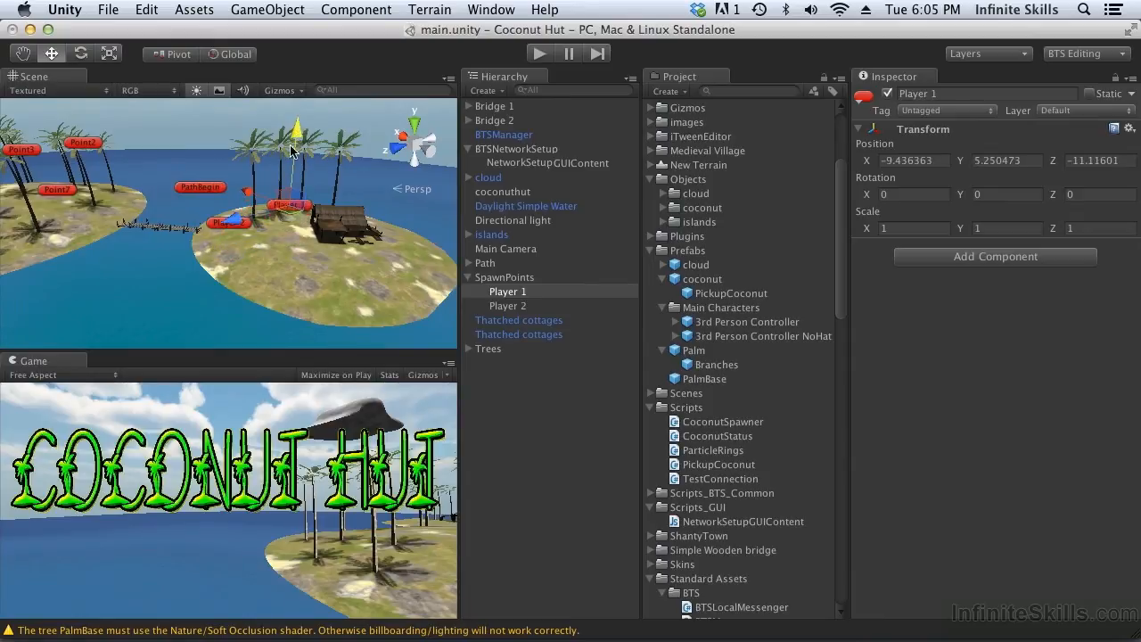
{"action": "left_click", "coordinate": [506, 305]}
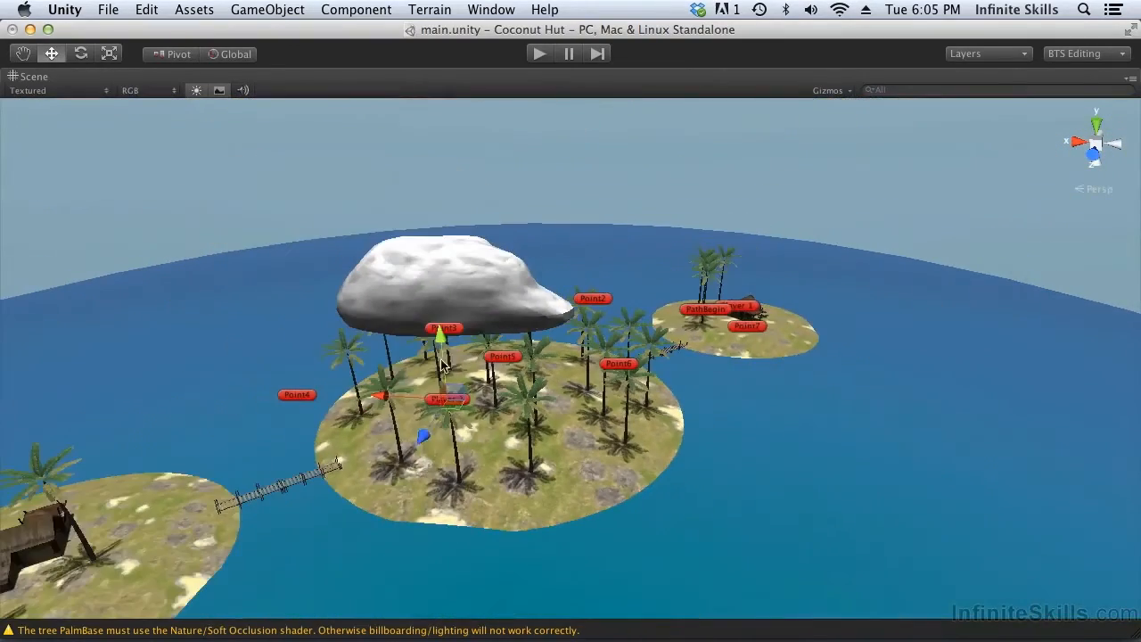
{"action": "left_click_drag", "start_coordinate": [445, 399], "coordinate": [160, 526]}
{"action": "type", "text": "Sp"}
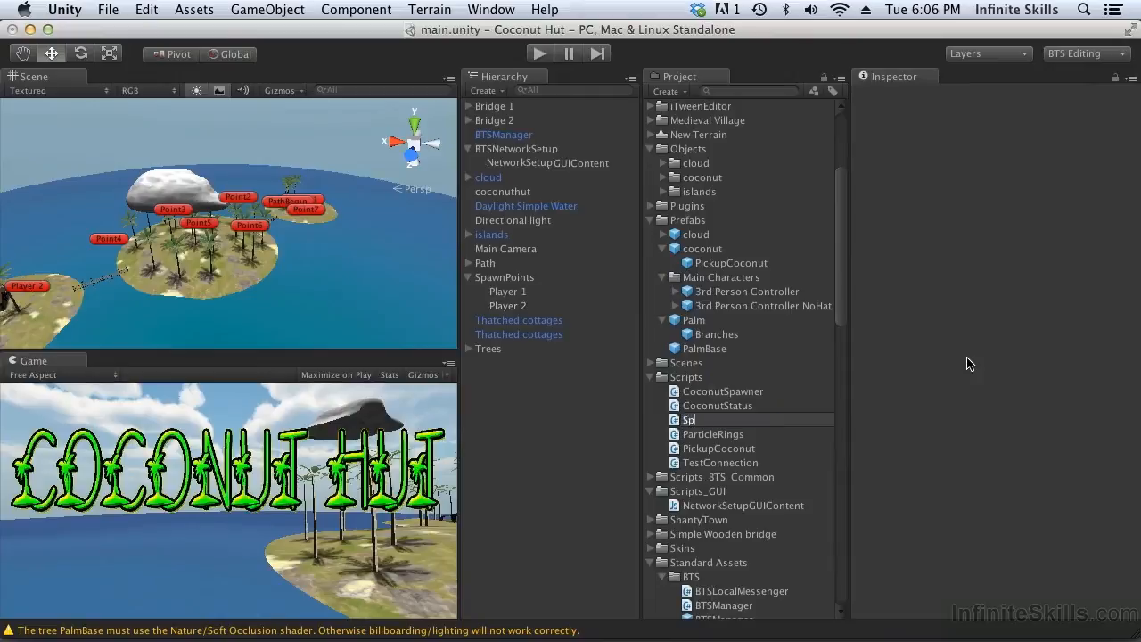
- Name the new C# script SpawnPoints and open it in MonoDevelop
{"action": "type", "text": "awnPoints"}
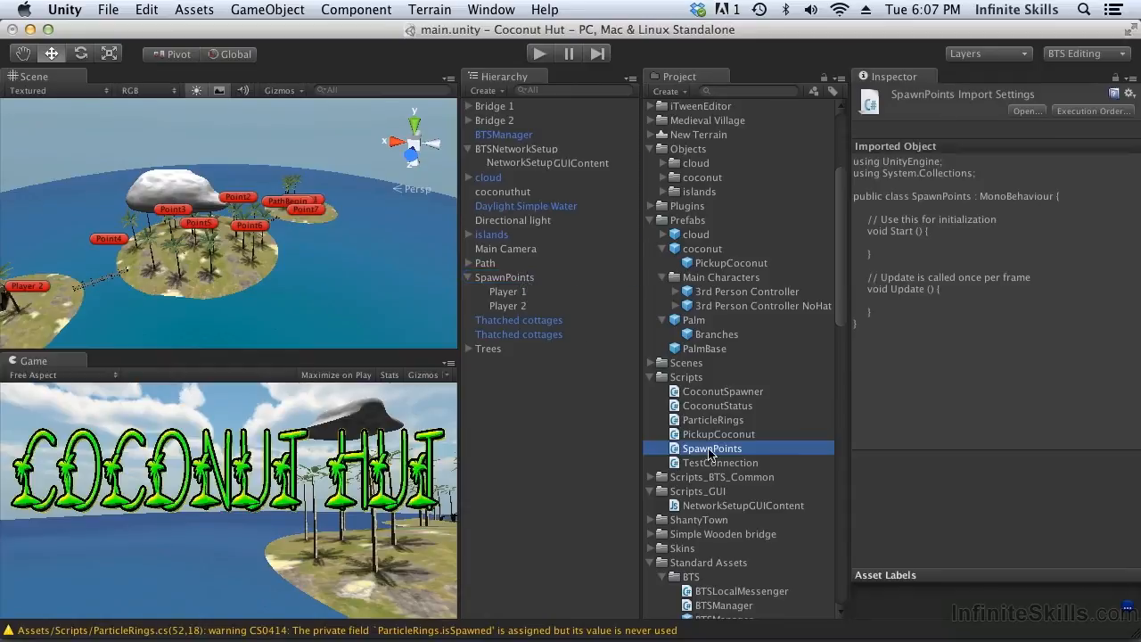
{"action": "double_click", "coordinate": [712, 449]}
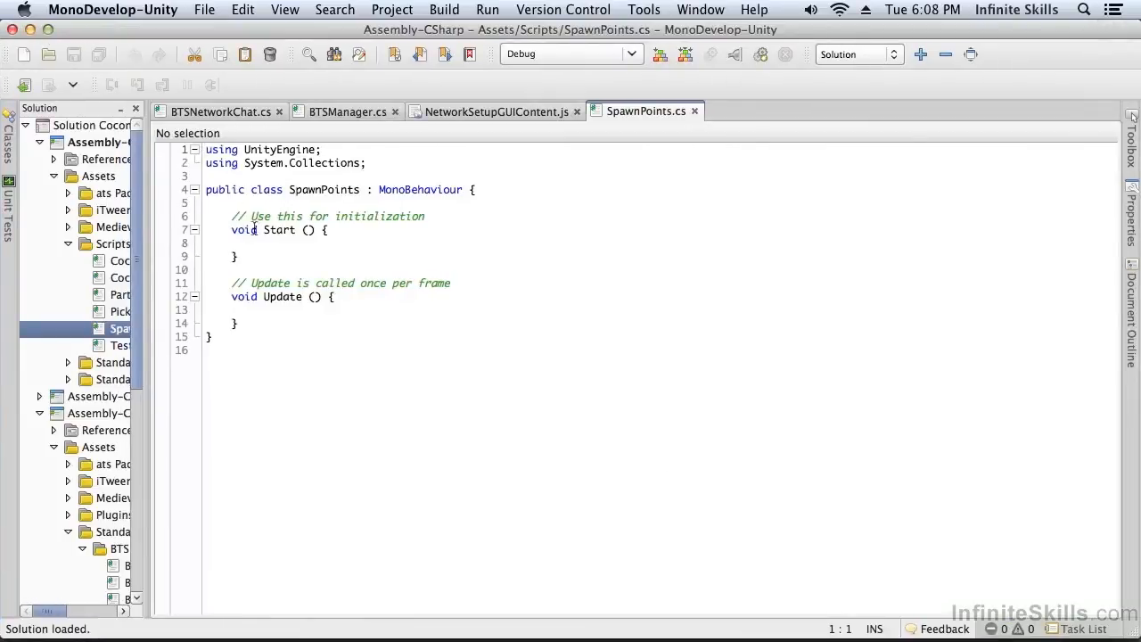
- Replace the template with a private Transform[] c_spawnPoint filled in Start via GetComponentsInChildren<Transform>(), and save
{"action": "left_click_drag", "start_coordinate": [232, 215], "coordinate": [205, 310]}
{"action": "type", "text": "private Transform[] c_spawnPoint;"}
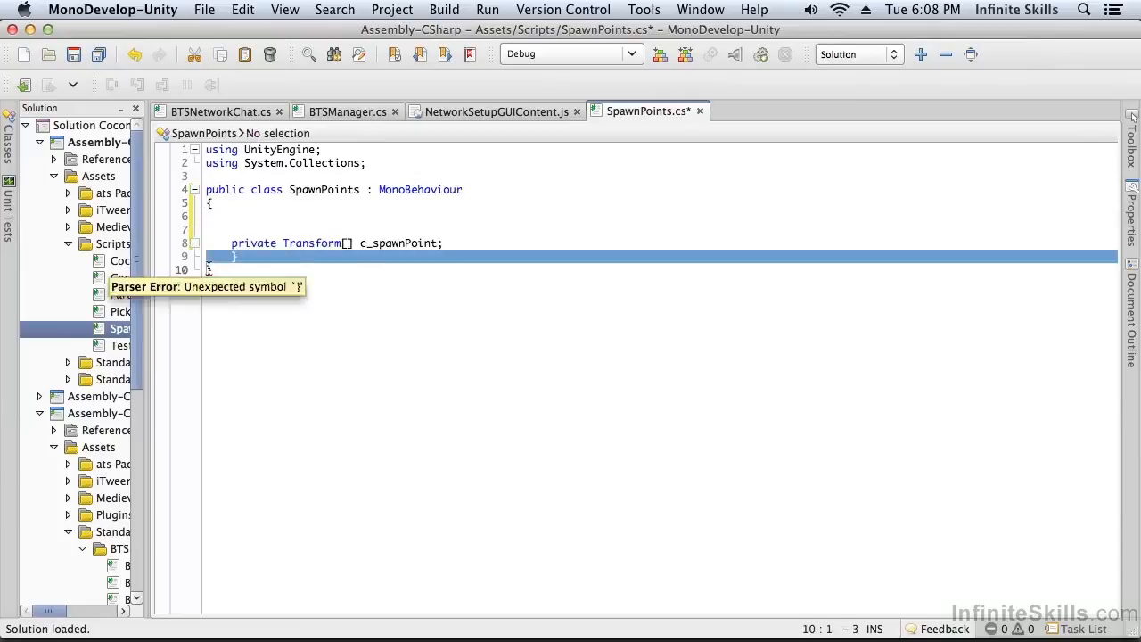
{"action": "key", "text": "Return"}
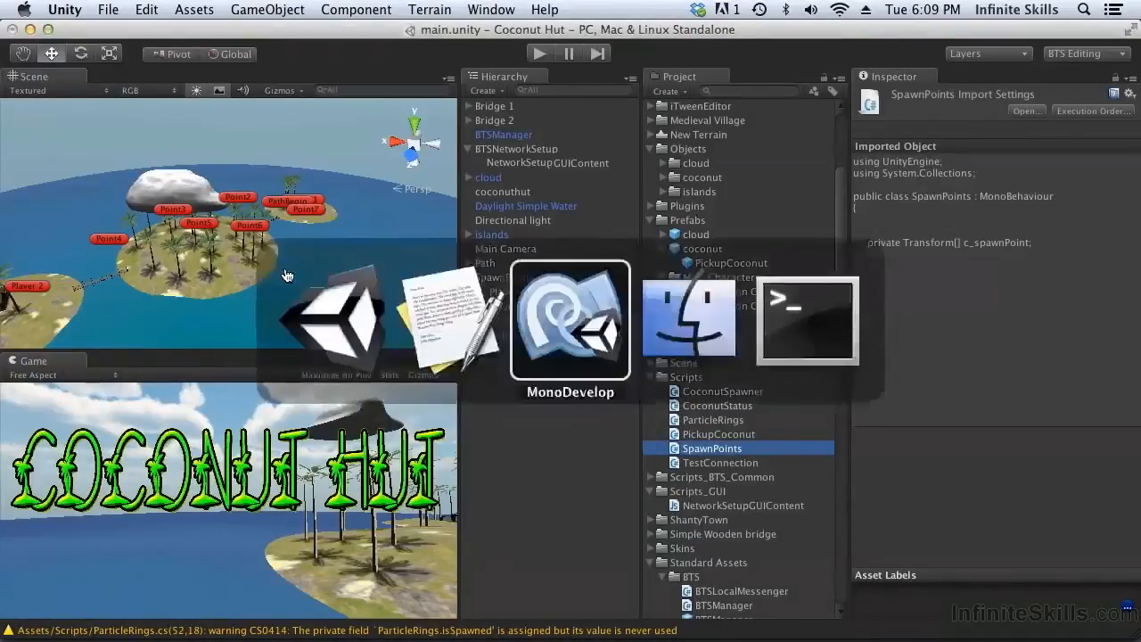
{"action": "left_click", "coordinate": [570, 321]}
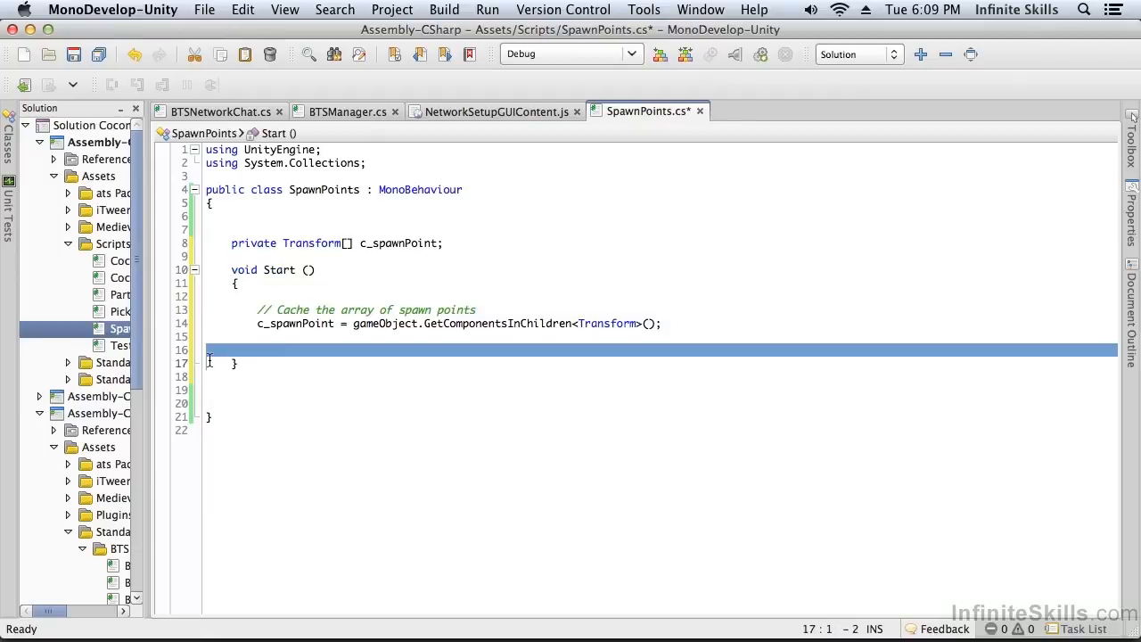
{"action": "key", "text": "Backspace"}
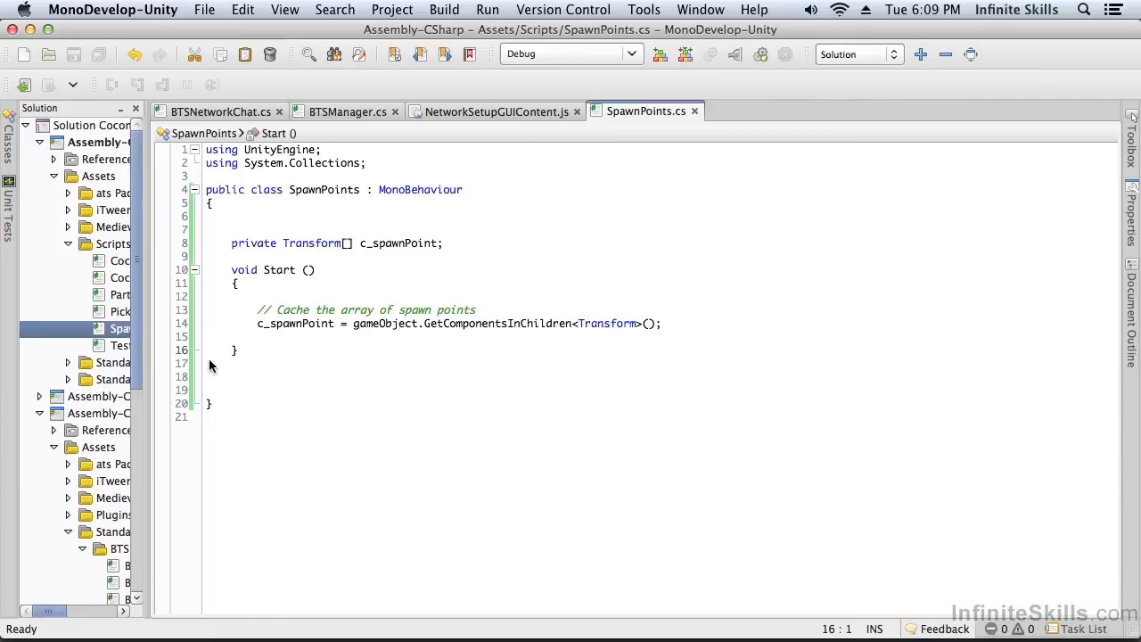
{"action": "mouse_move", "coordinate": [319, 439]}
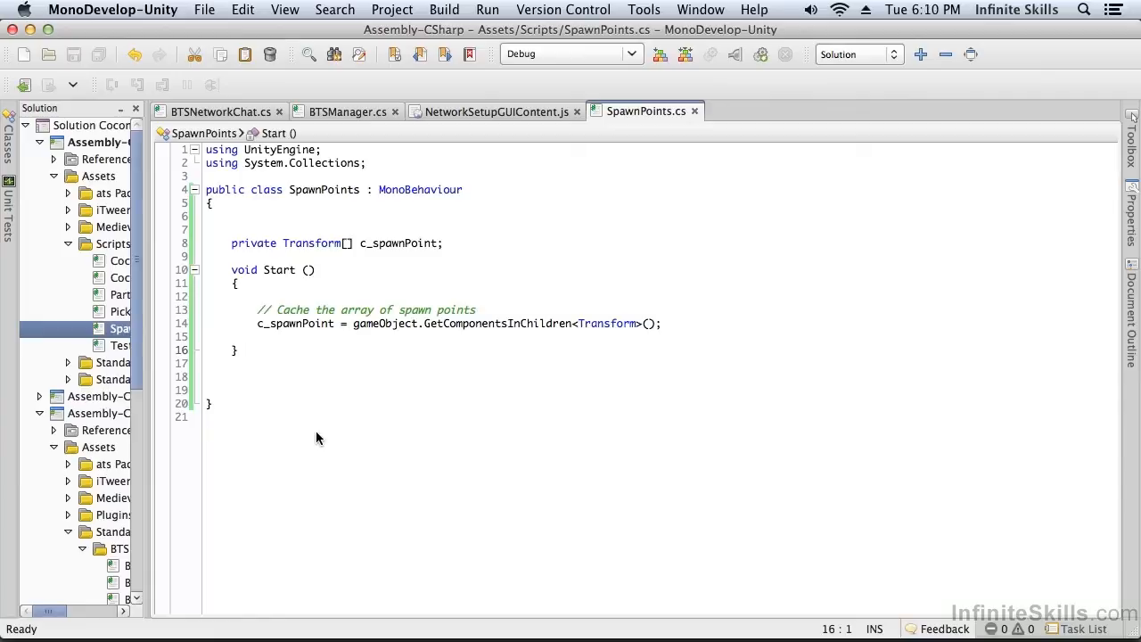
- Add a public Transform[] defaultCharacters field to the script
{"action": "left_click", "coordinate": [207, 350]}
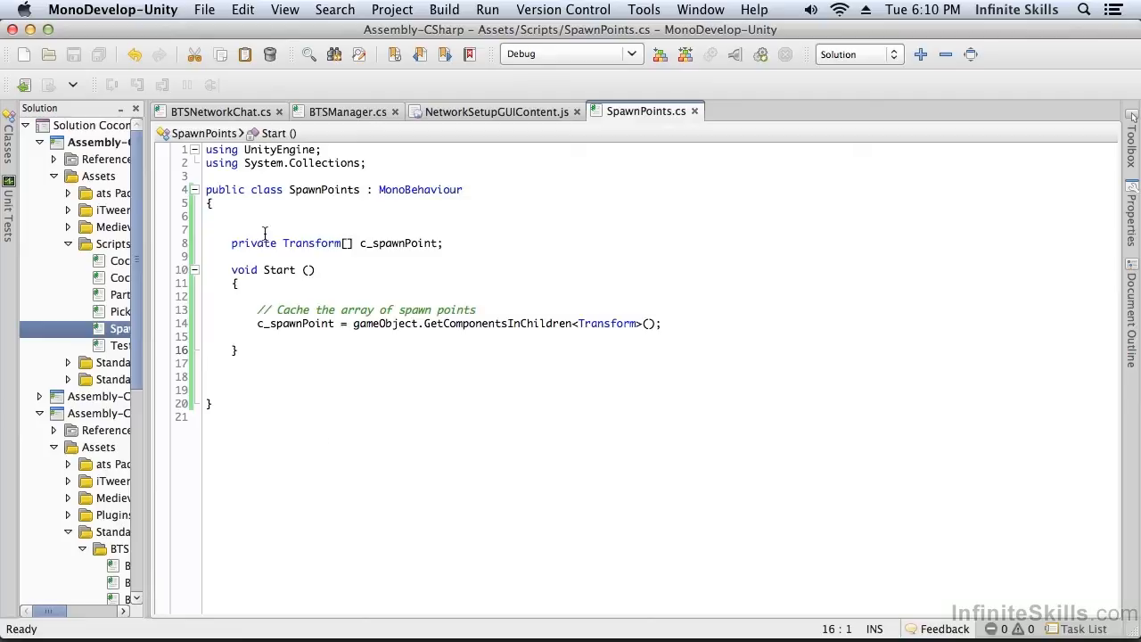
{"action": "type", "text": "public Transform[] defaultCharacters;"}
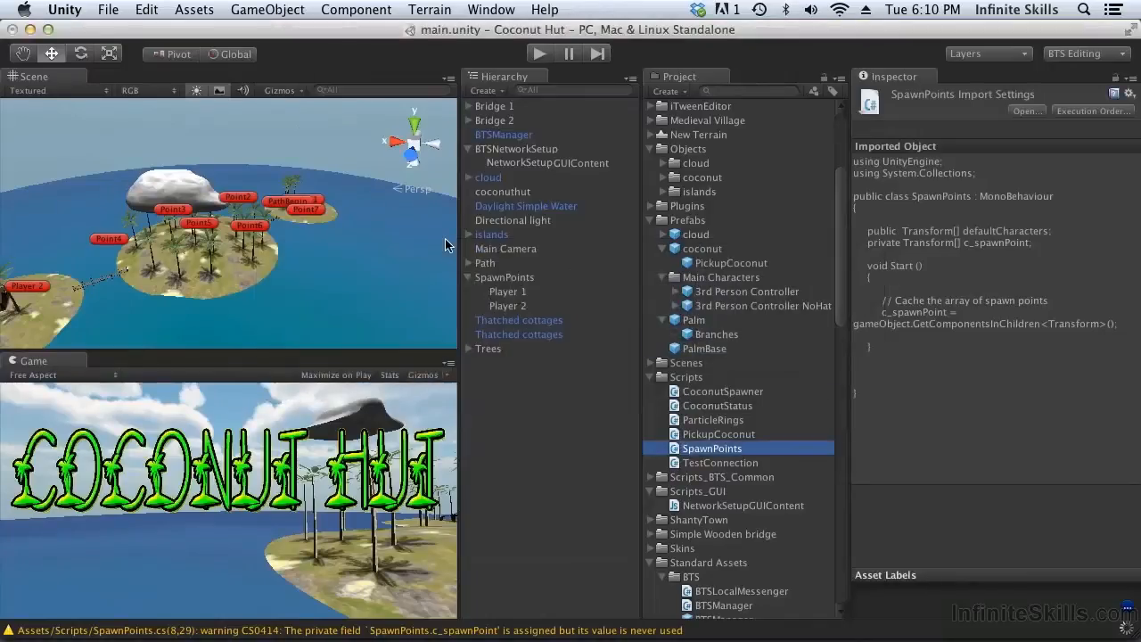
- On SpawnPoints set Default Characters size 2 with both 3rd Person Controller prefabs, then return to MonoDevelop
{"action": "left_click", "coordinate": [503, 276]}
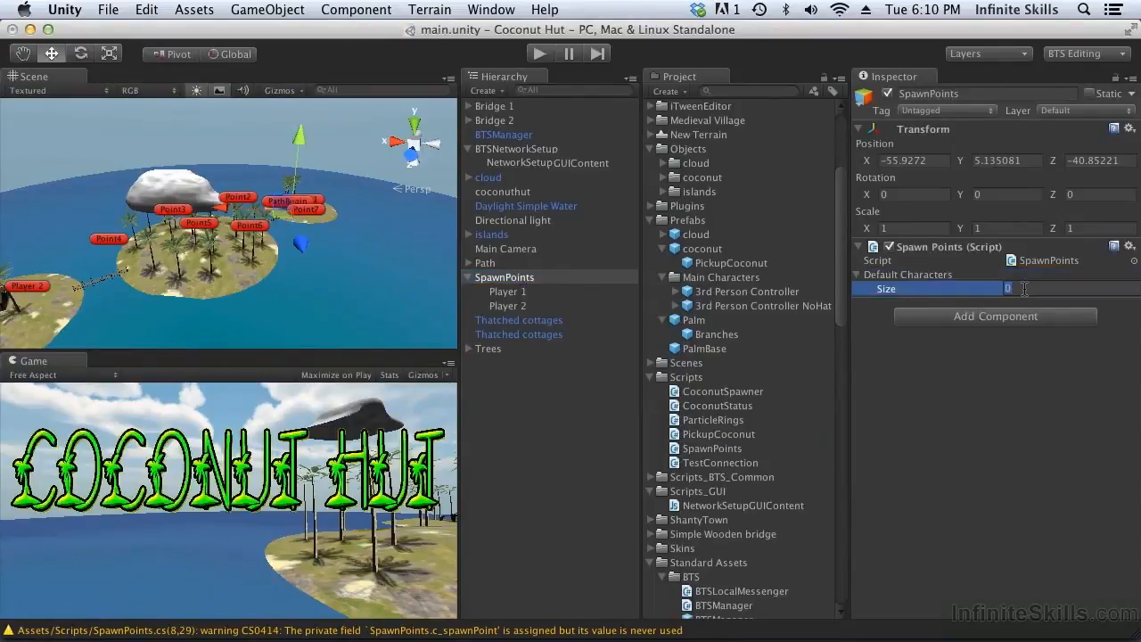
{"action": "type", "text": "2"}
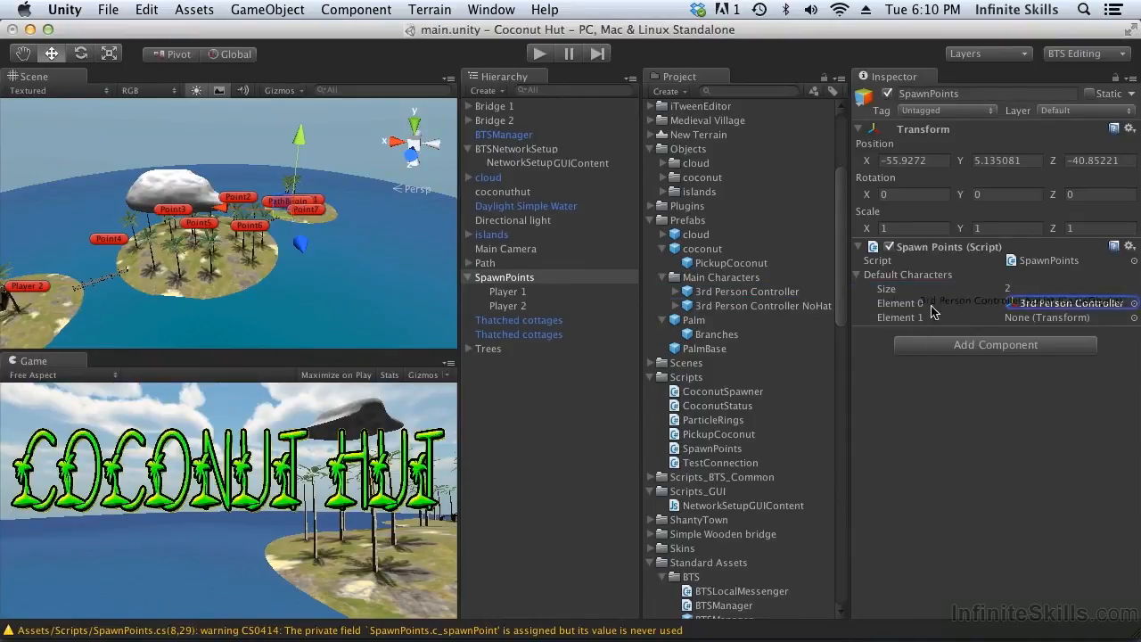
{"action": "left_click", "coordinate": [1048, 317]}
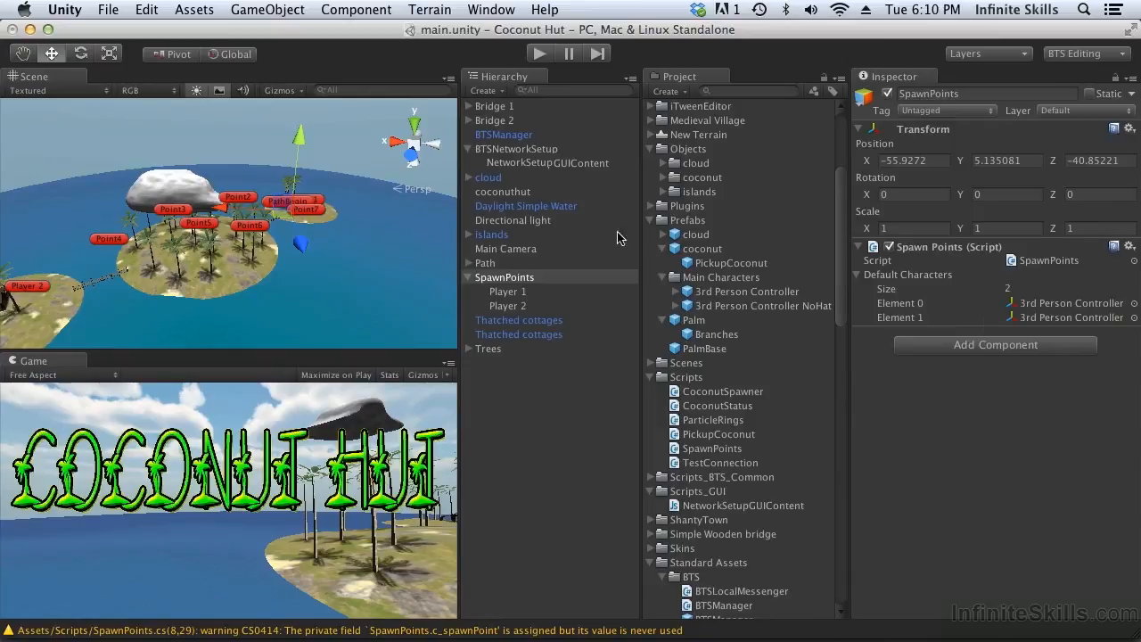
{"action": "mouse_move", "coordinate": [82, 39]}
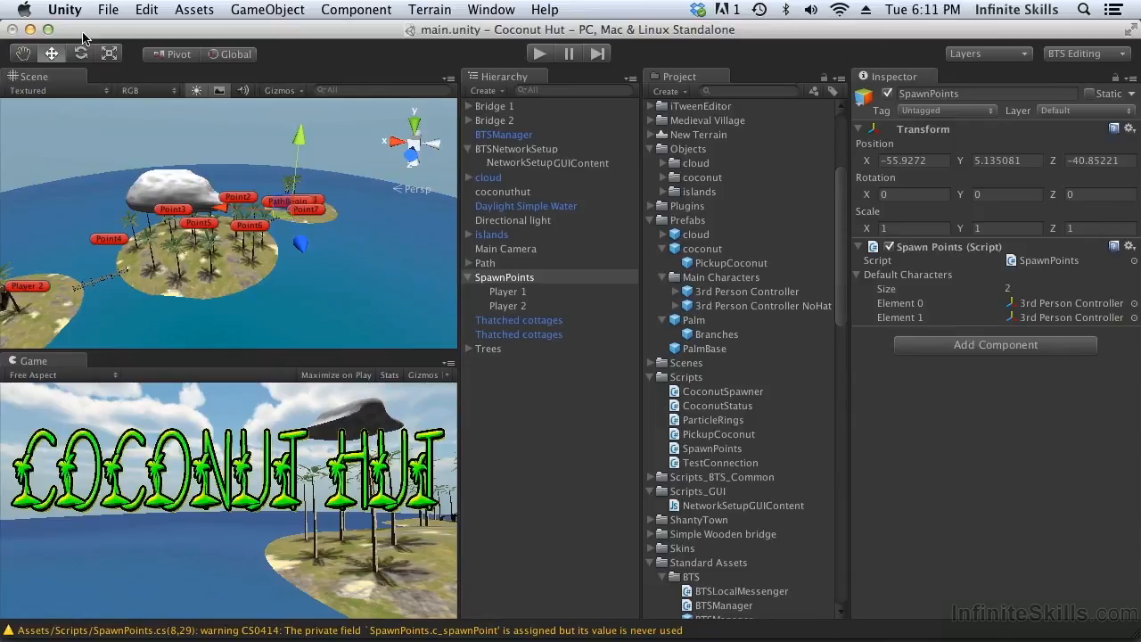
{"action": "key", "text": "cmd+tab"}
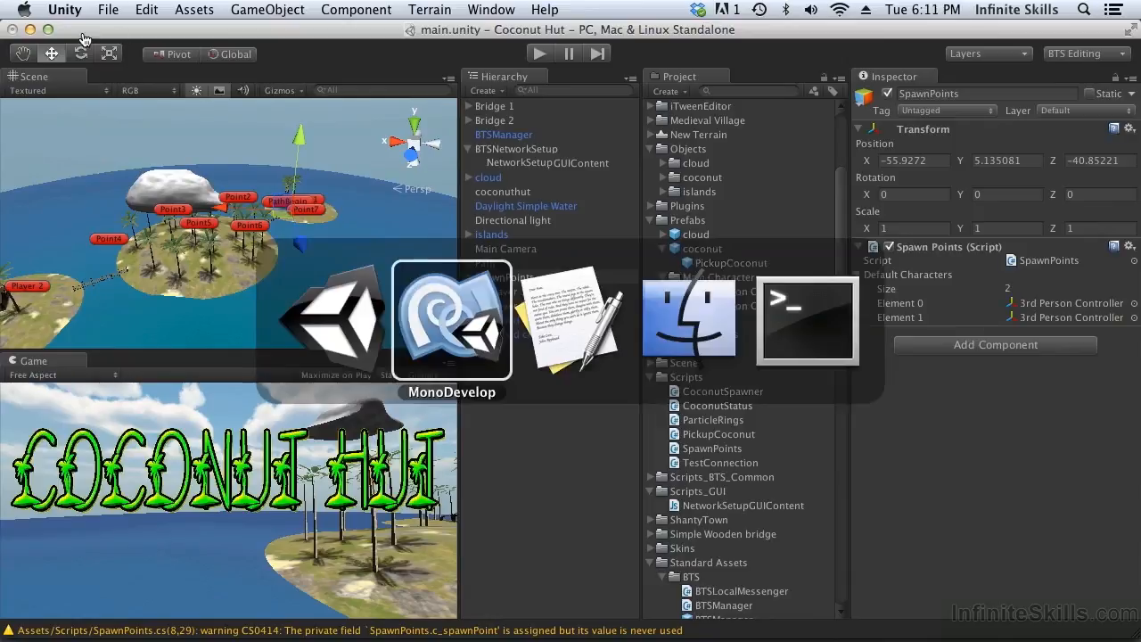